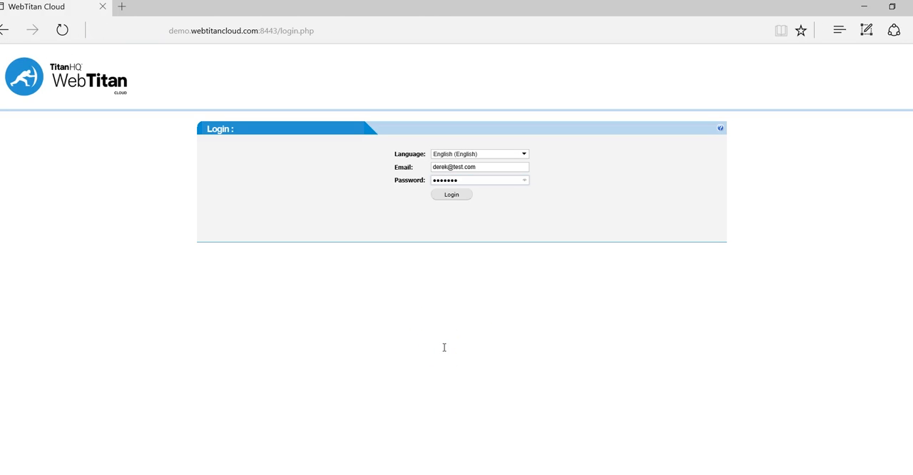
# - Submit the login with the pre-filled email and password
pyautogui.write('•')
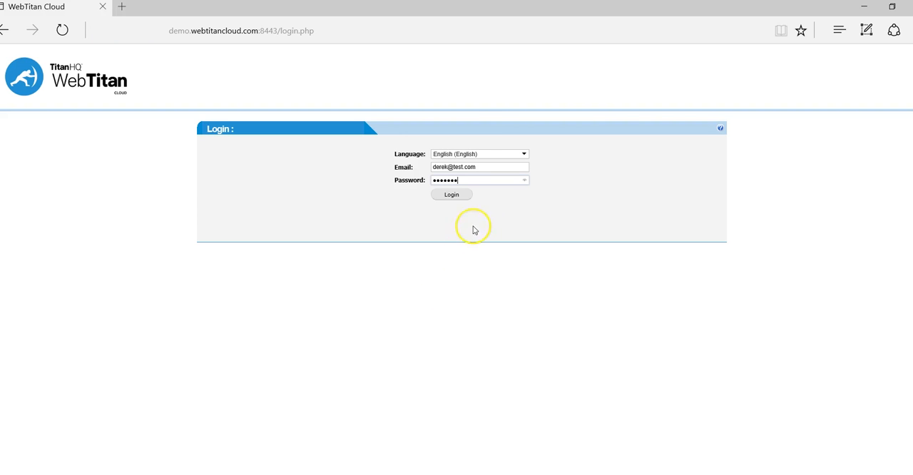
pyautogui.click(451, 194)
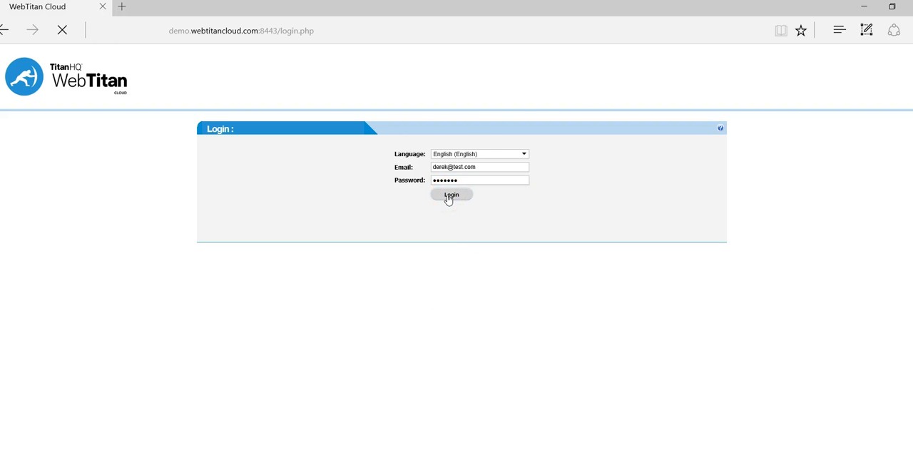
# - Open the Settings area from the dashboard to show Account Details and timezone
pyautogui.click(451, 194)
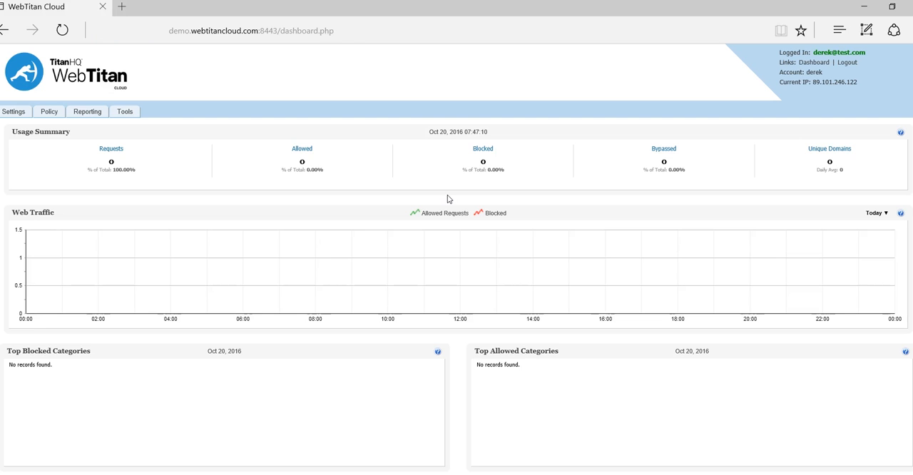
pyautogui.click(14, 111)
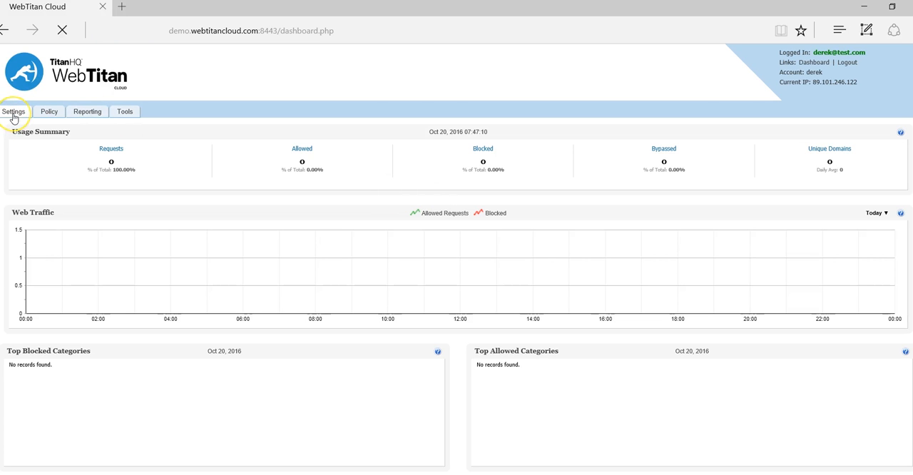
pyautogui.click(17, 111)
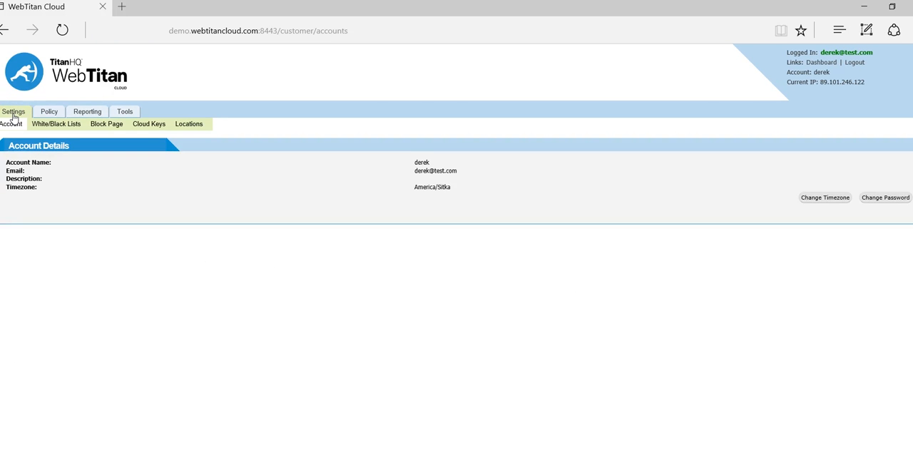
pyautogui.moveTo(190, 129)
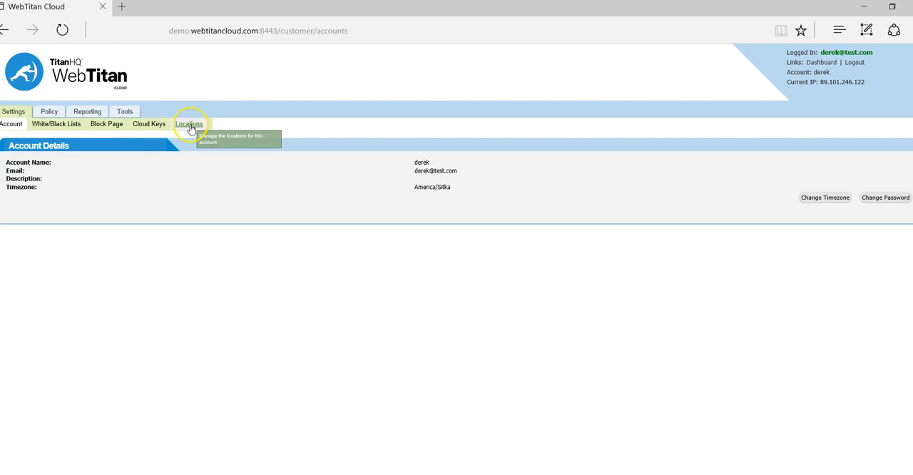
# - View the Static IP, Dynamic IP, Dynamic DNS and Roaming location lists, all empty
pyautogui.click(188, 122)
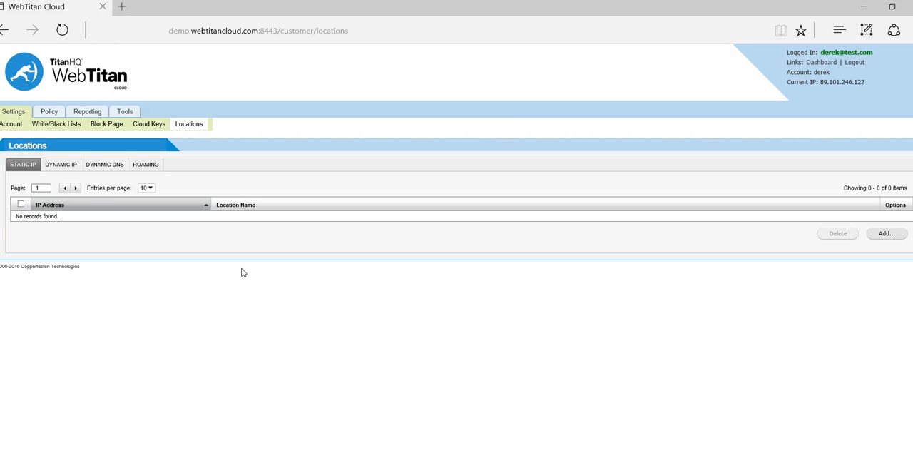
pyautogui.click(60, 166)
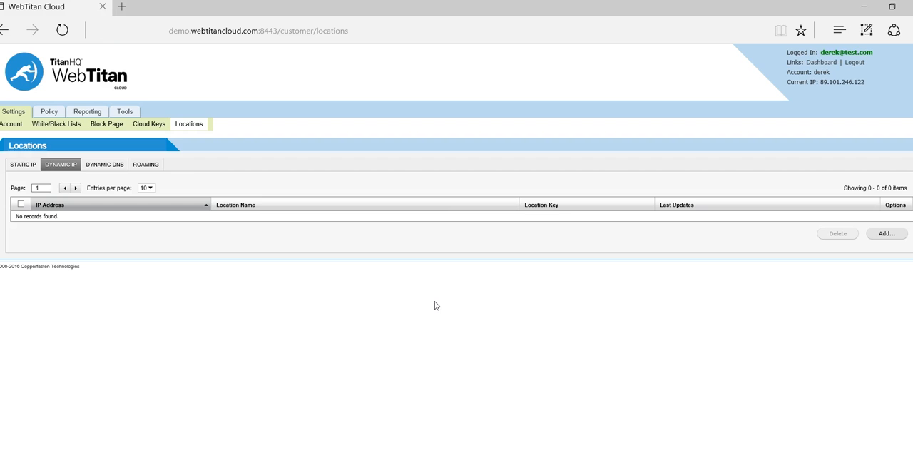
pyautogui.moveTo(233, 322)
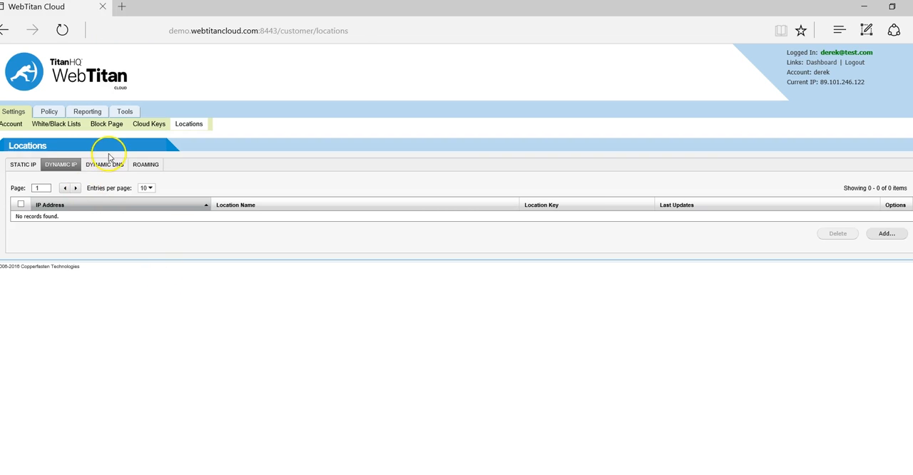
pyautogui.click(104, 164)
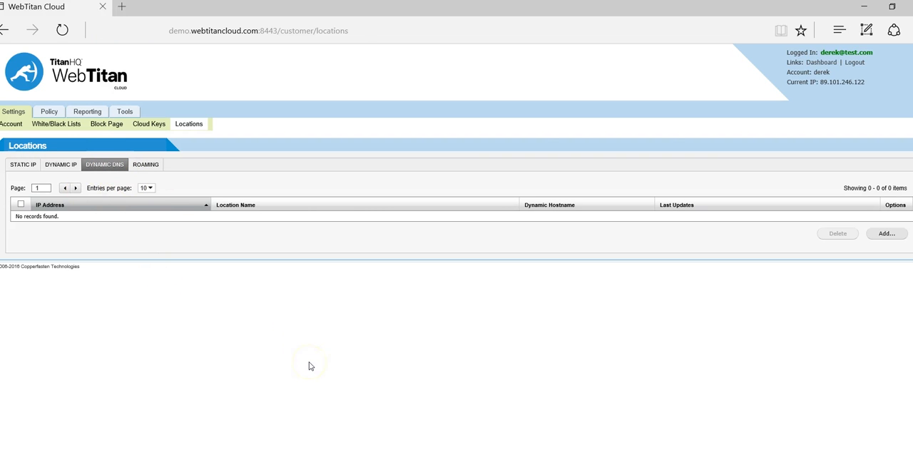
pyautogui.moveTo(311, 367)
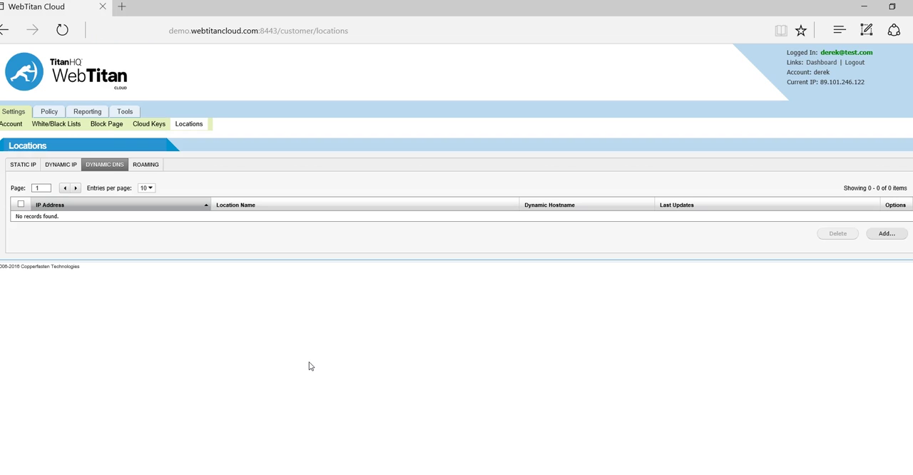
pyautogui.click(145, 164)
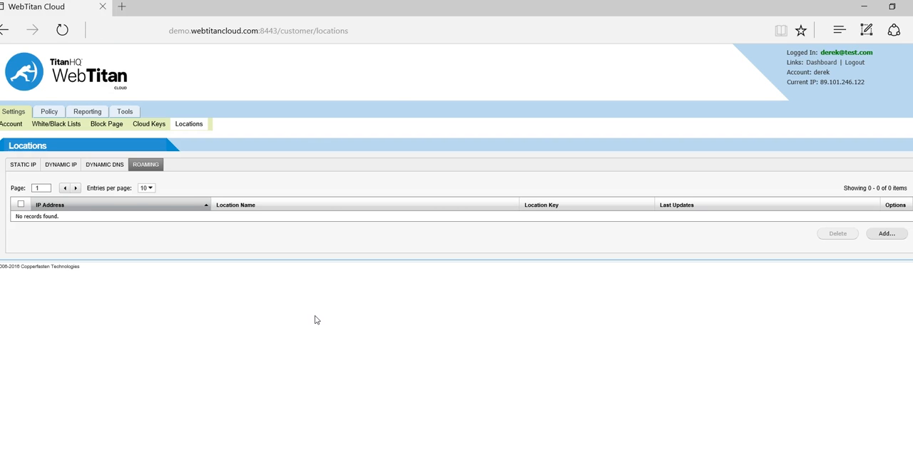
pyautogui.moveTo(239, 275)
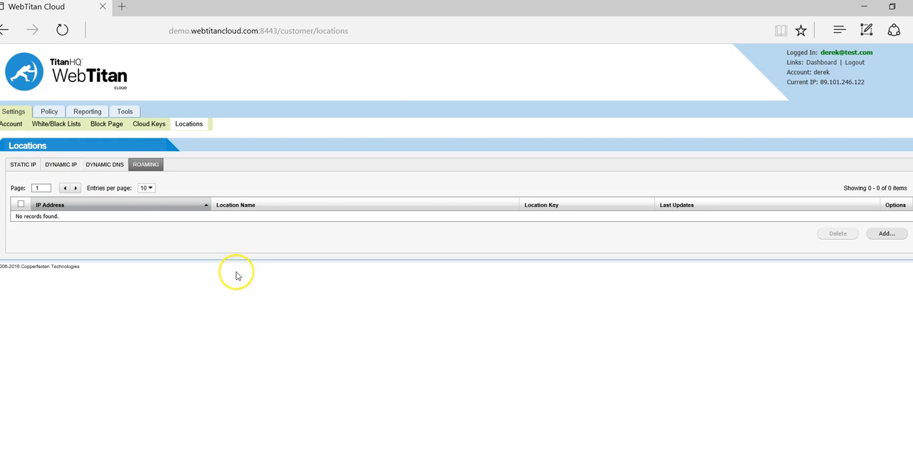
pyautogui.click(23, 165)
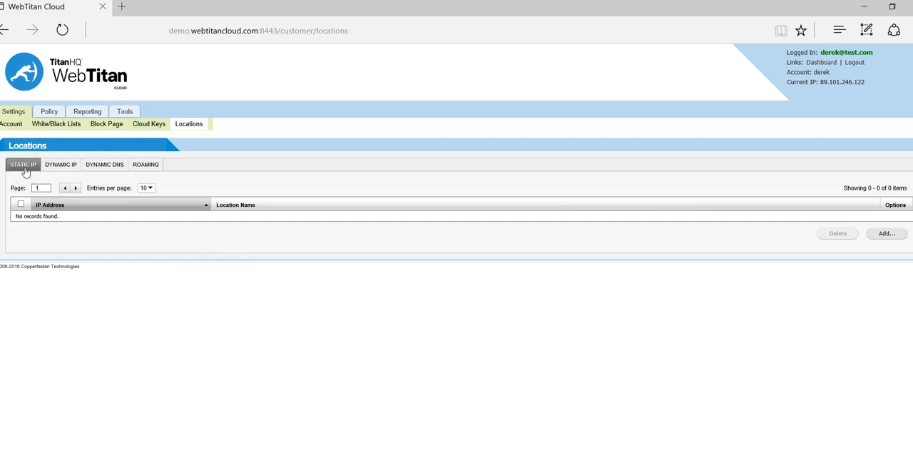
pyautogui.moveTo(265, 396)
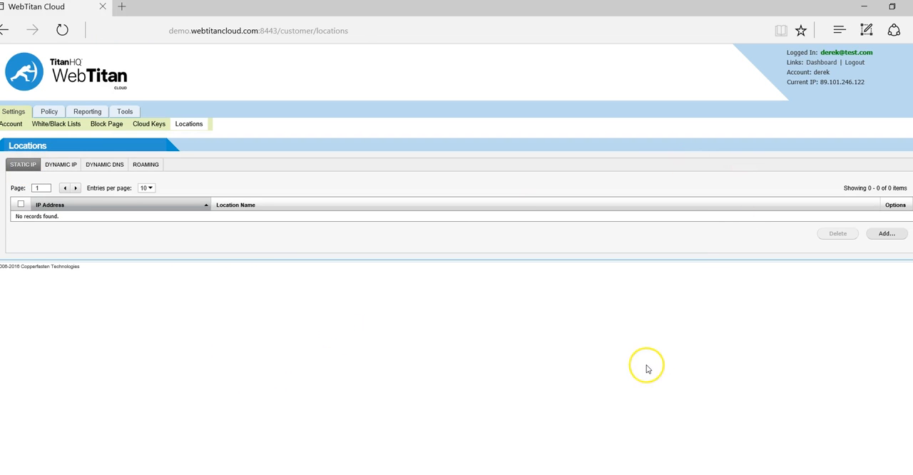
pyautogui.moveTo(816, 84)
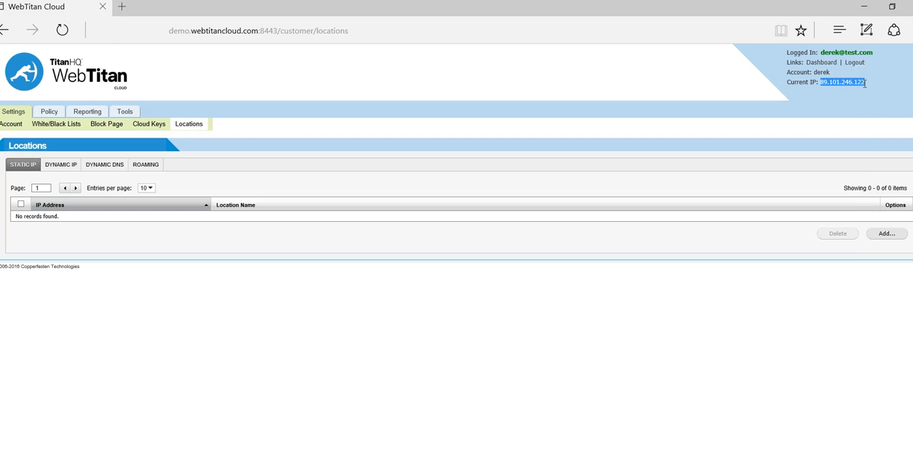
# - Create a static IP location for 89.101.246.122 named test and save it
pyautogui.click(886, 234)
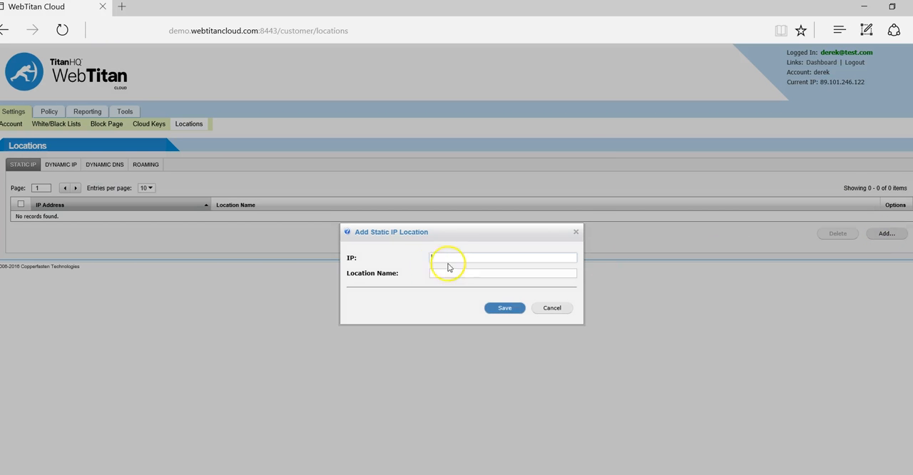
pyautogui.write('89.101.246.122')
pyautogui.click(503, 272)
pyautogui.write('test')
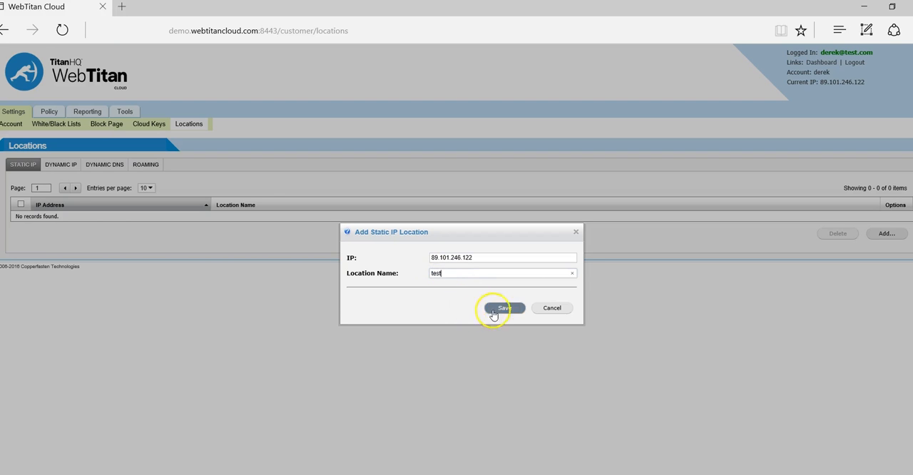
pyautogui.click(502, 308)
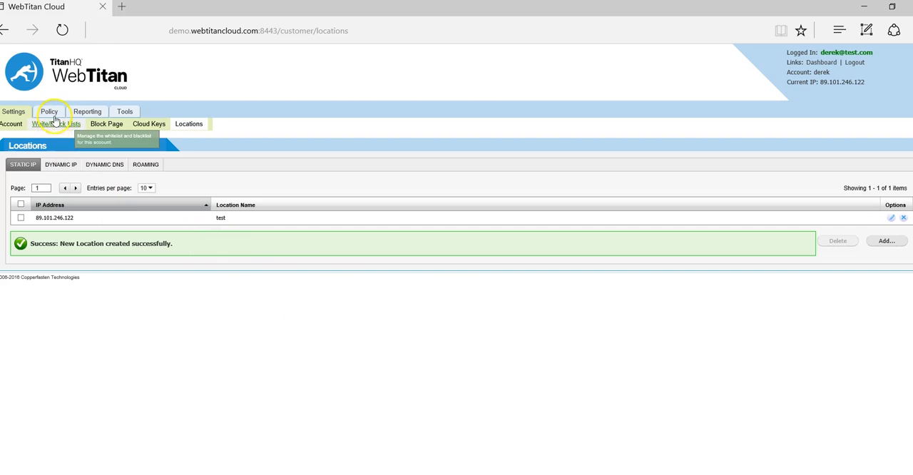
# - Open the 'derek' policy and browse down its web category list
pyautogui.click(49, 112)
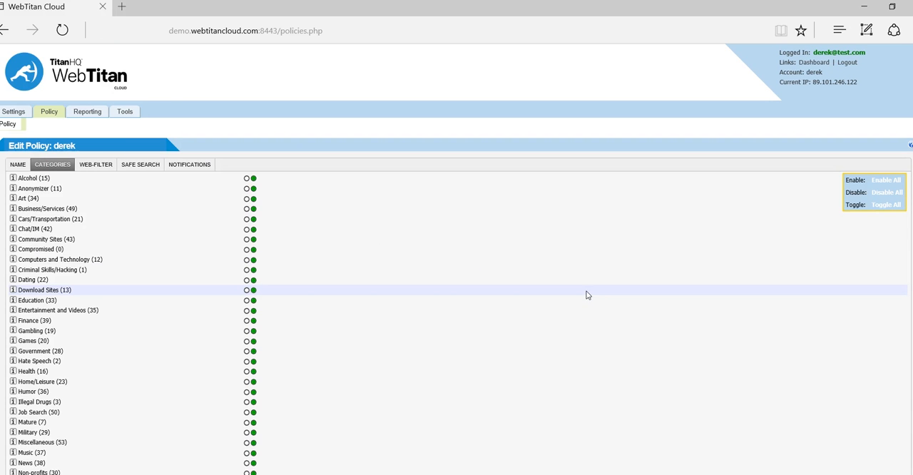
pyautogui.moveTo(470, 213)
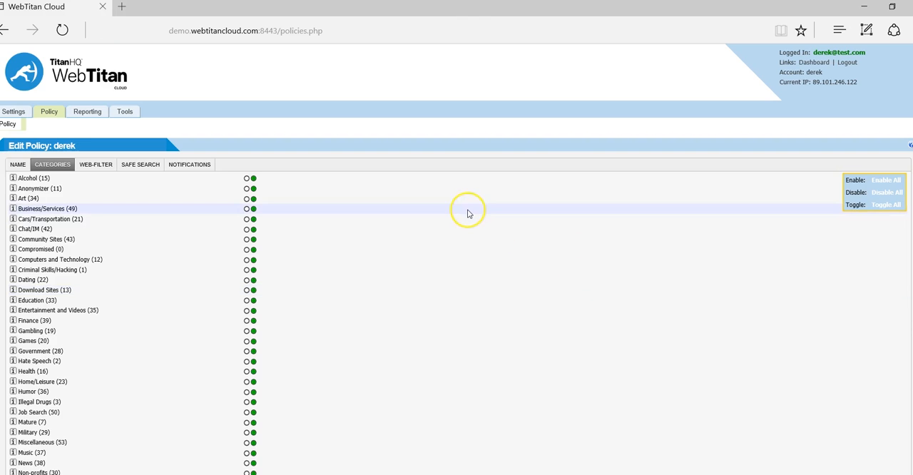
pyautogui.moveTo(470, 214)
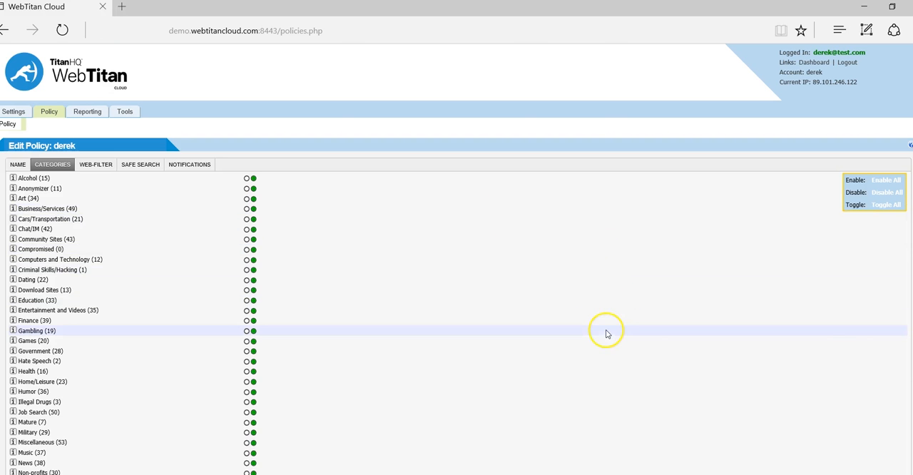
pyautogui.scroll(-3)
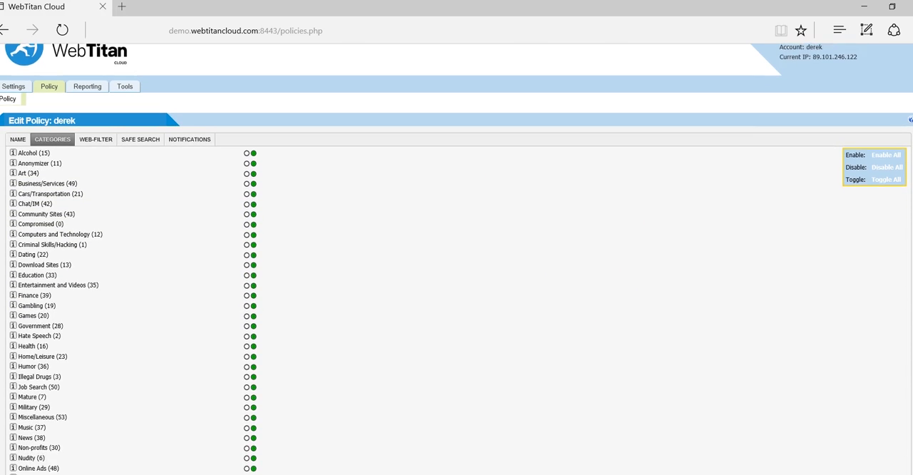
pyautogui.scroll(-3)
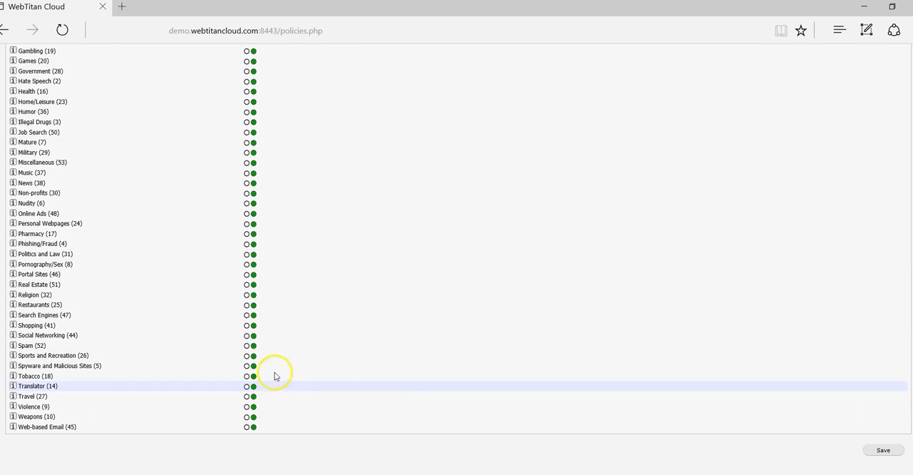
# - Block Alcohol, Criminal Skills/Hacking and other objectionable categories, then save the policy
pyautogui.click(246, 365)
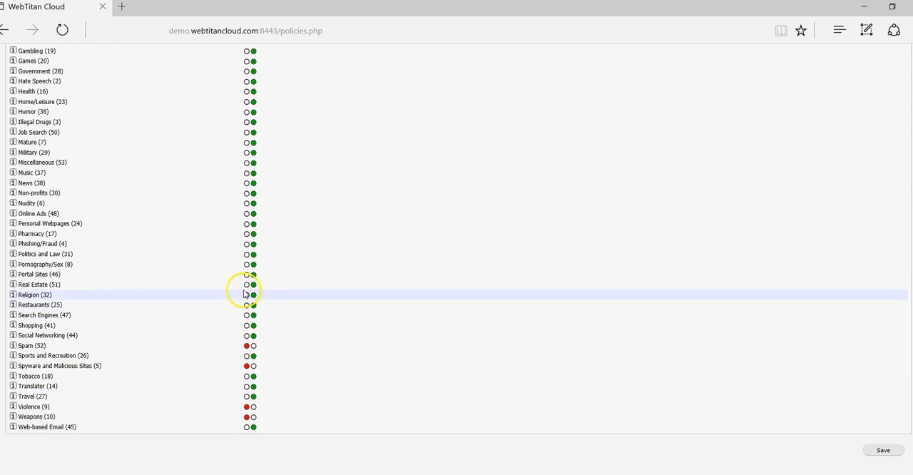
pyautogui.click(246, 264)
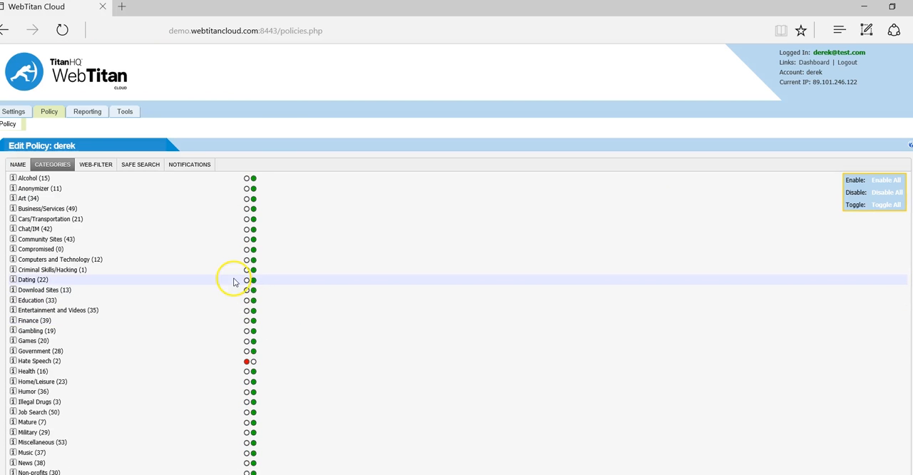
pyautogui.click(246, 269)
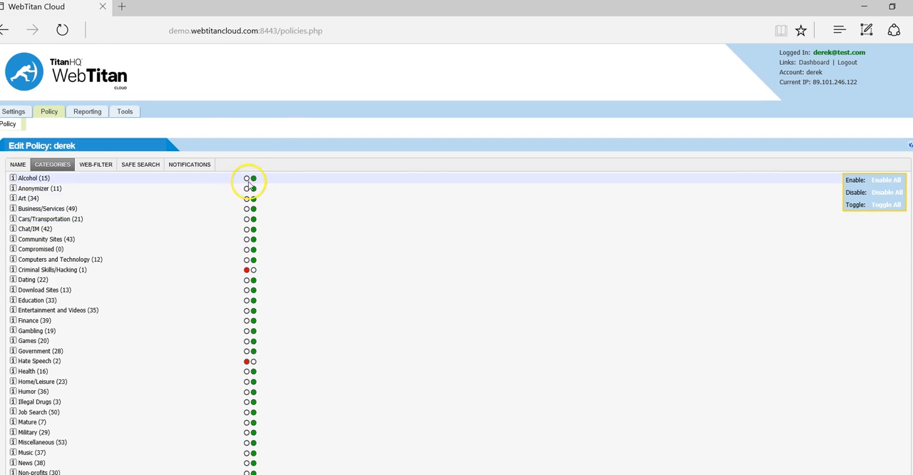
pyautogui.scroll(-3)
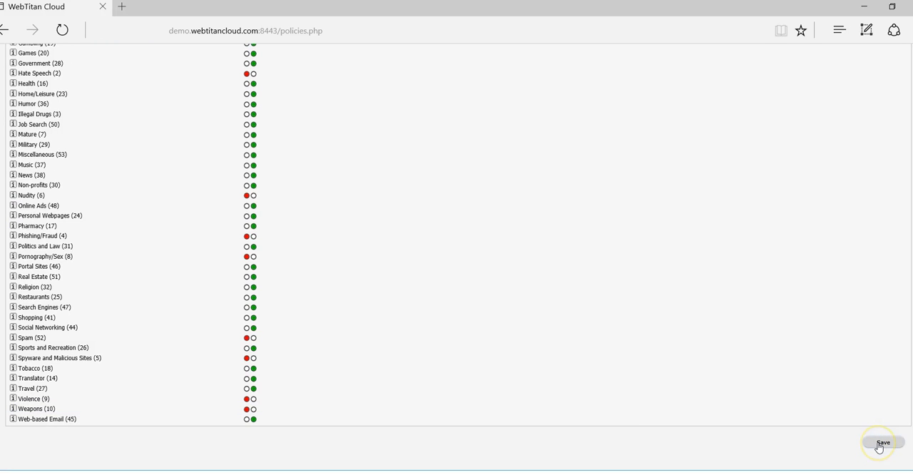
pyautogui.click(883, 442)
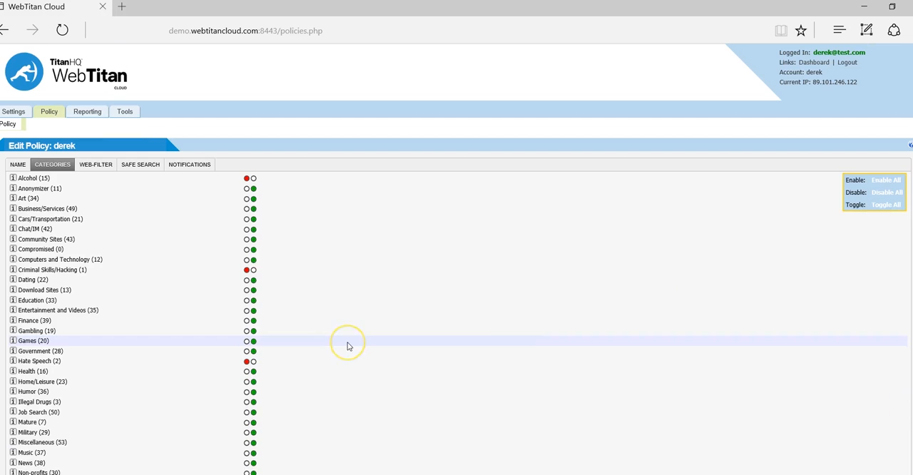
pyautogui.moveTo(349, 345)
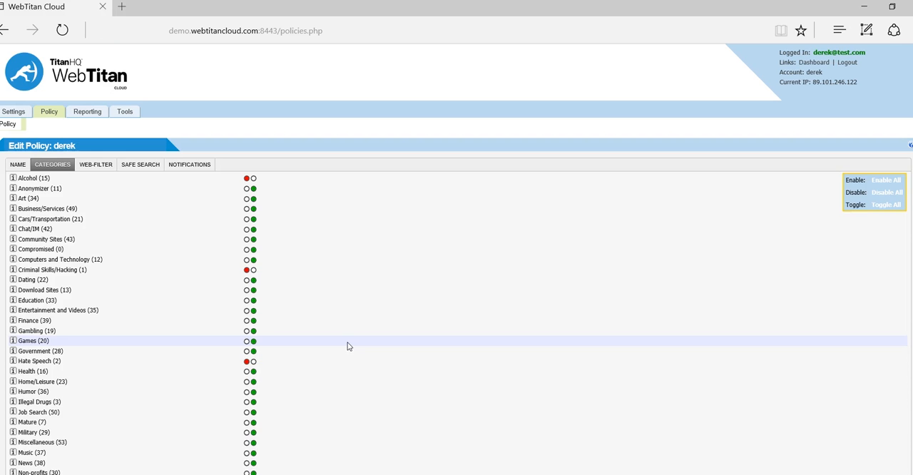
pyautogui.moveTo(365, 263)
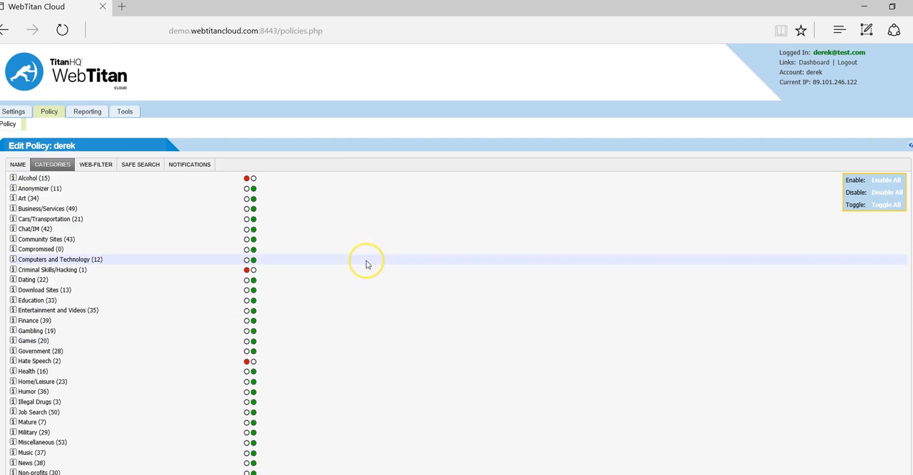
pyautogui.moveTo(368, 264)
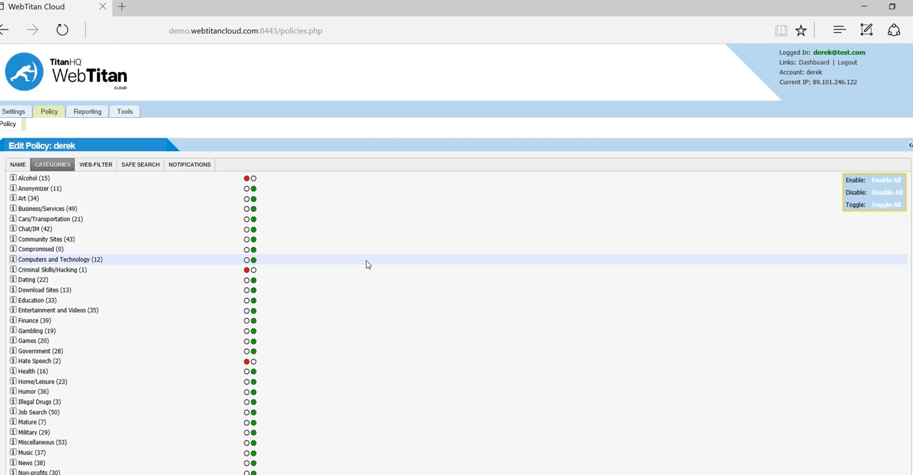
# - Open the White/Black Lists settings showing empty whitelist and blacklist
pyautogui.click(14, 111)
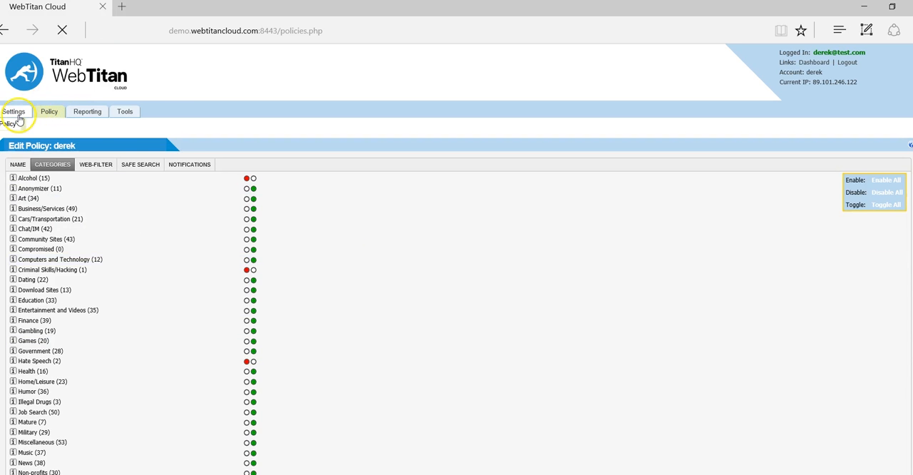
pyautogui.click(18, 112)
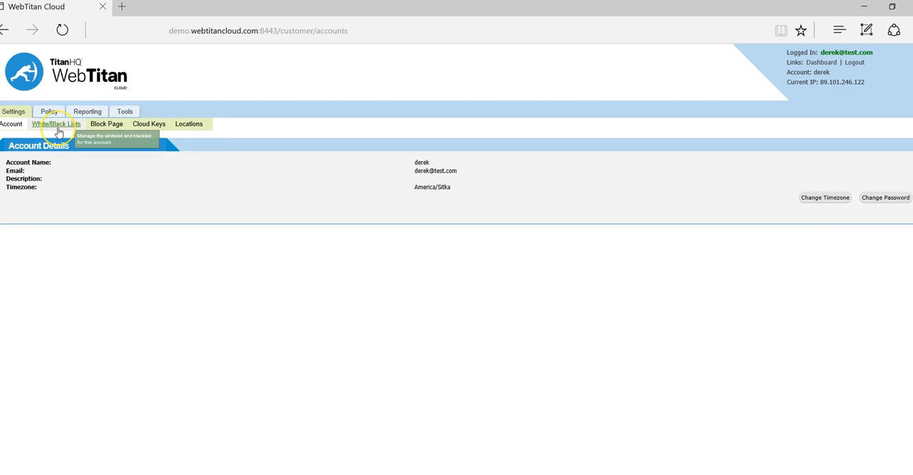
pyautogui.click(56, 123)
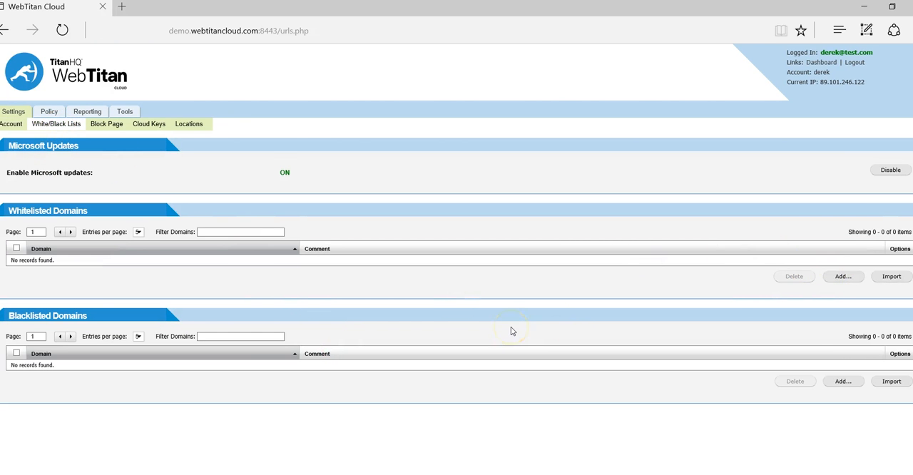
pyautogui.moveTo(511, 331)
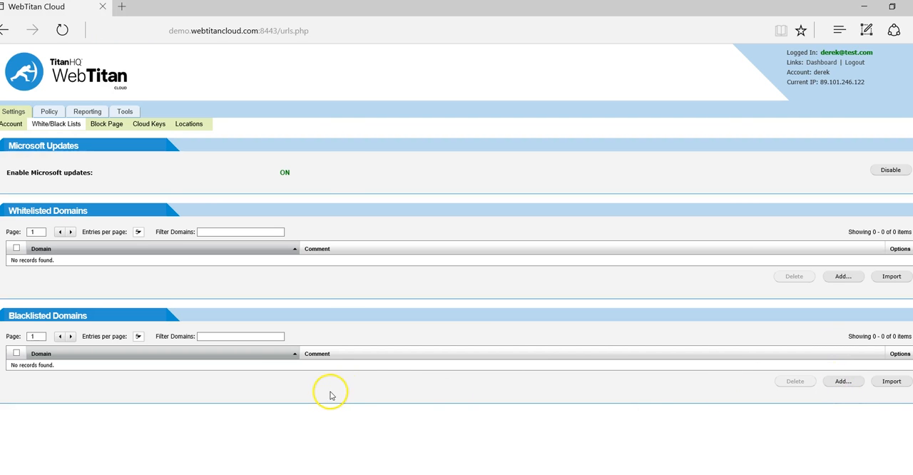
pyautogui.moveTo(334, 292)
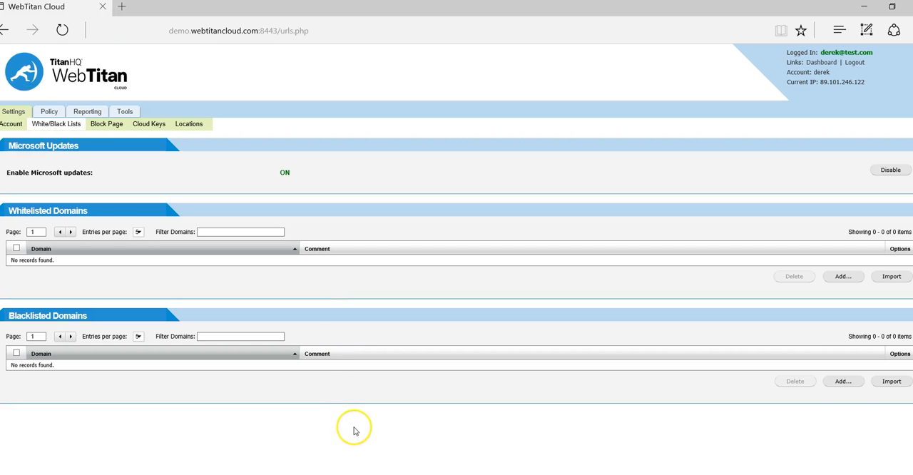
pyautogui.moveTo(316, 448)
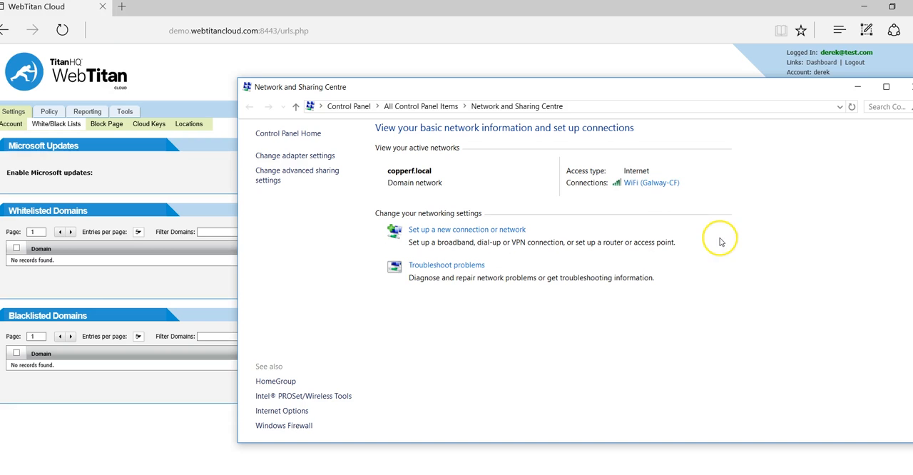
# - Set the WiFi adapter's preferred DNS server to 52.89.47.85, apply it and close the network windows
pyautogui.click(653, 183)
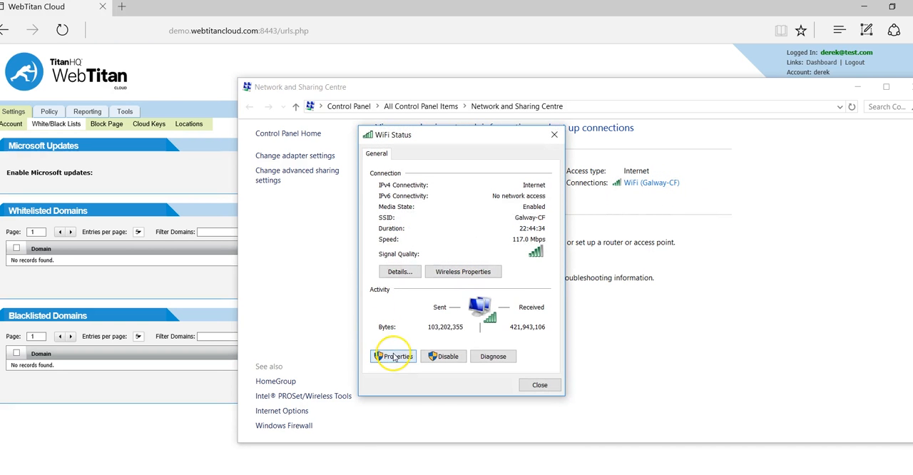
pyautogui.click(395, 356)
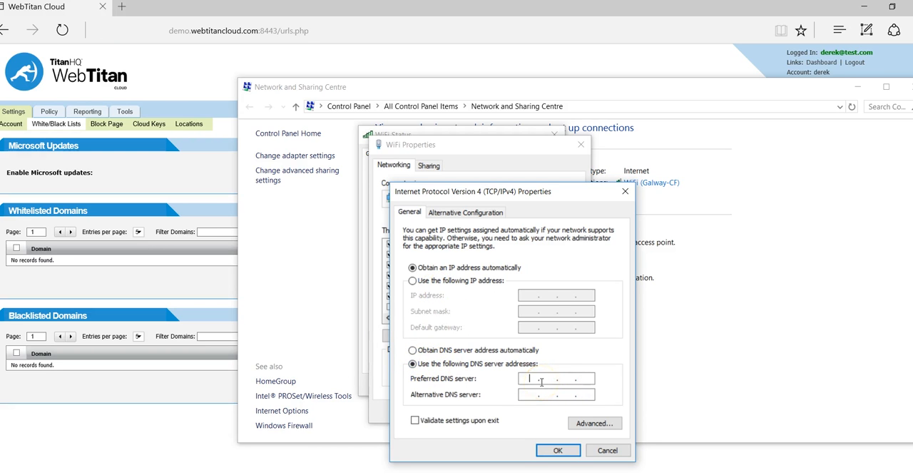
pyautogui.write('52 . 89 . 47 .')
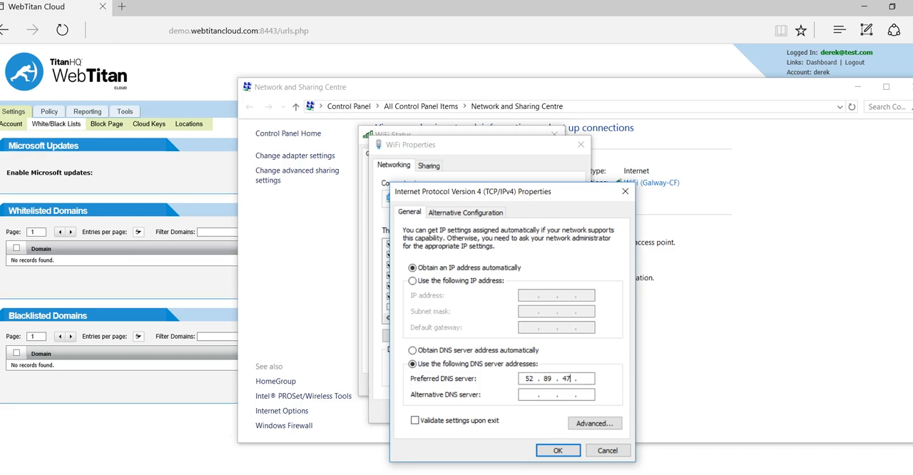
pyautogui.write('85')
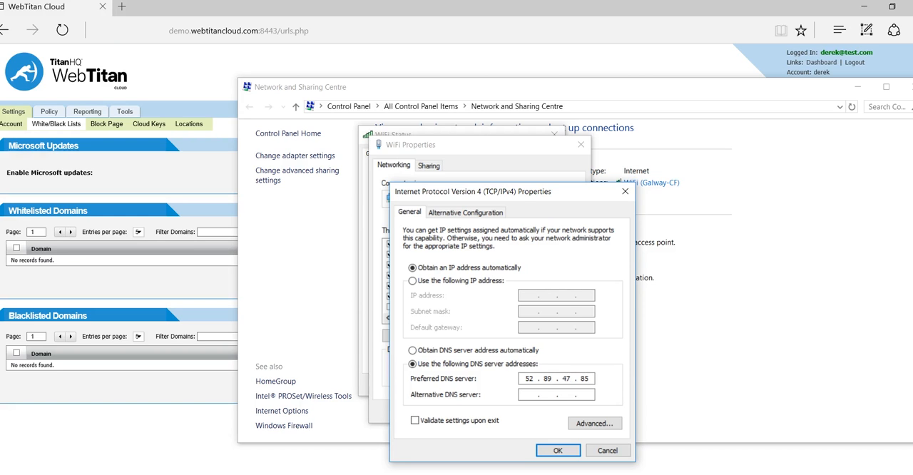
pyautogui.click(559, 451)
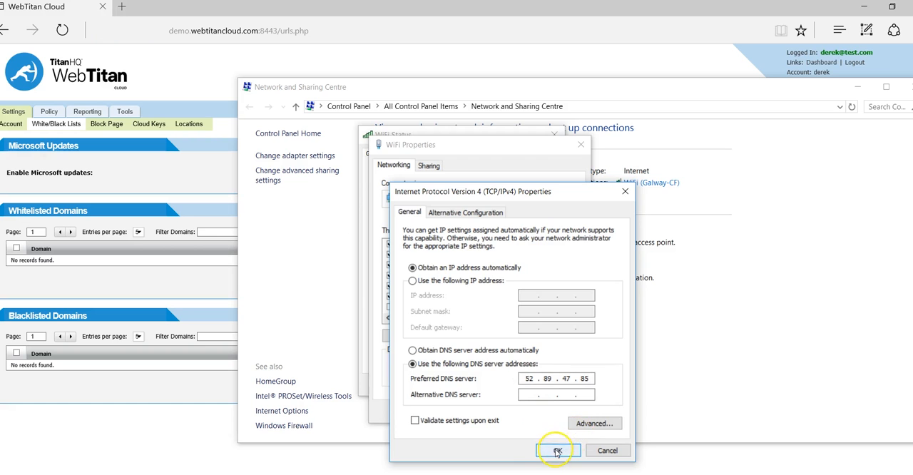
pyautogui.click(555, 451)
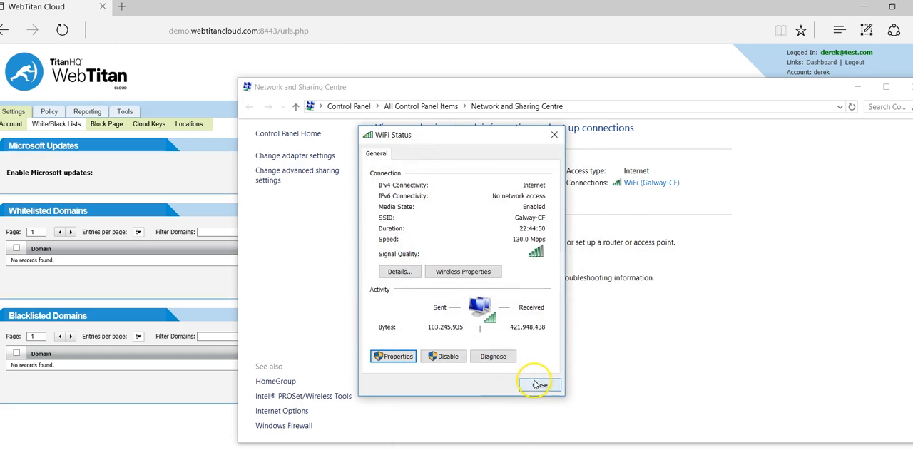
pyautogui.click(539, 385)
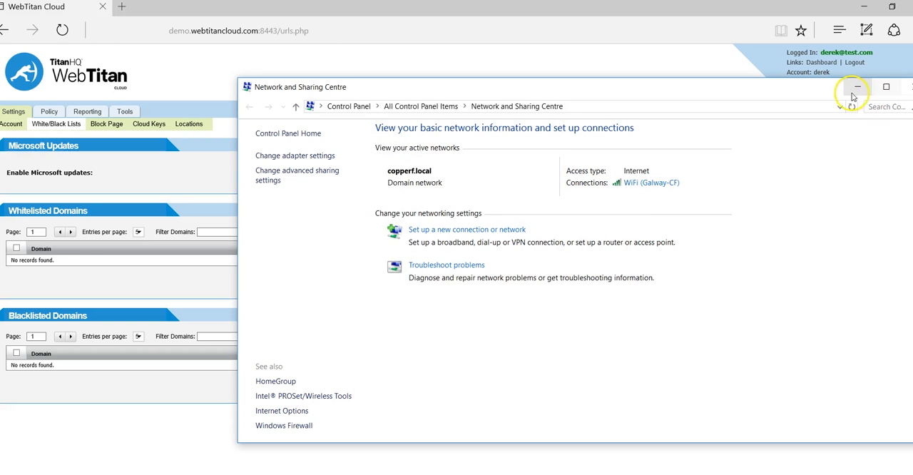
pyautogui.click(855, 86)
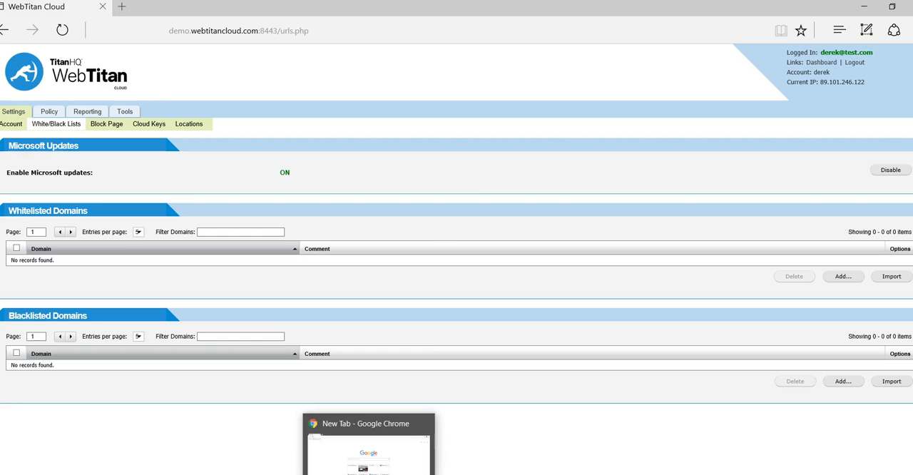
# - In Chrome, visit budweiser.com to test the alcohol category block
pyautogui.click(365, 431)
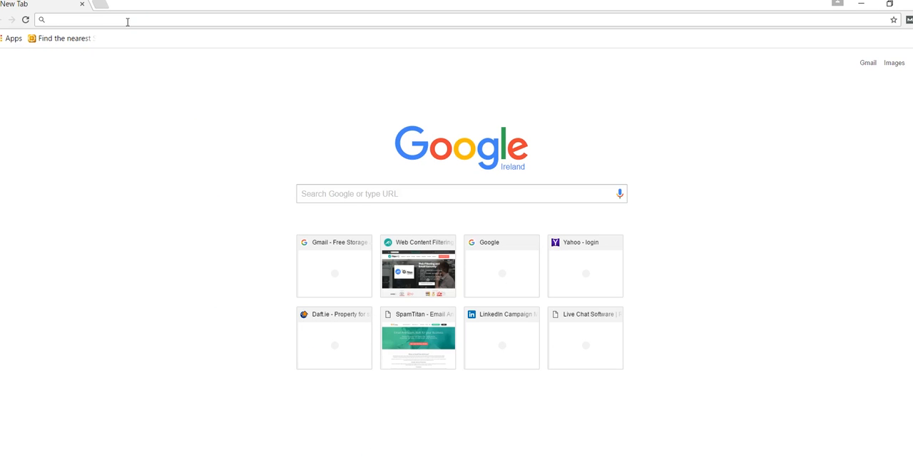
pyautogui.write('bwd')
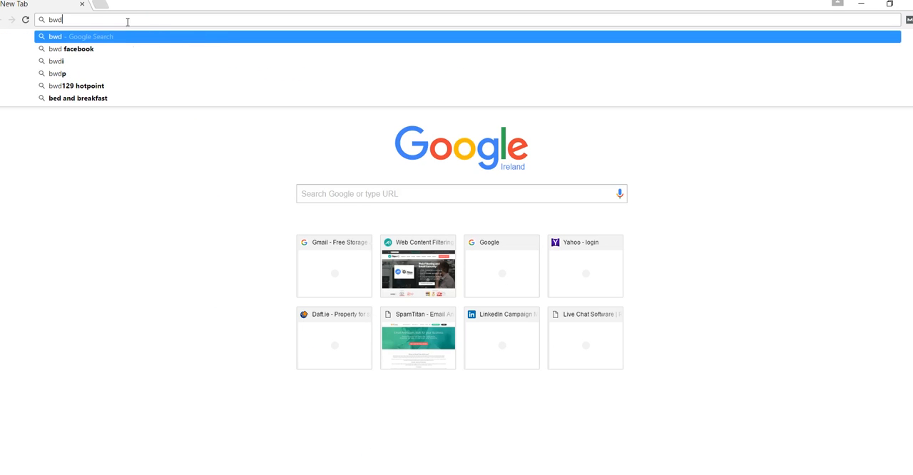
pyautogui.press('Escape')
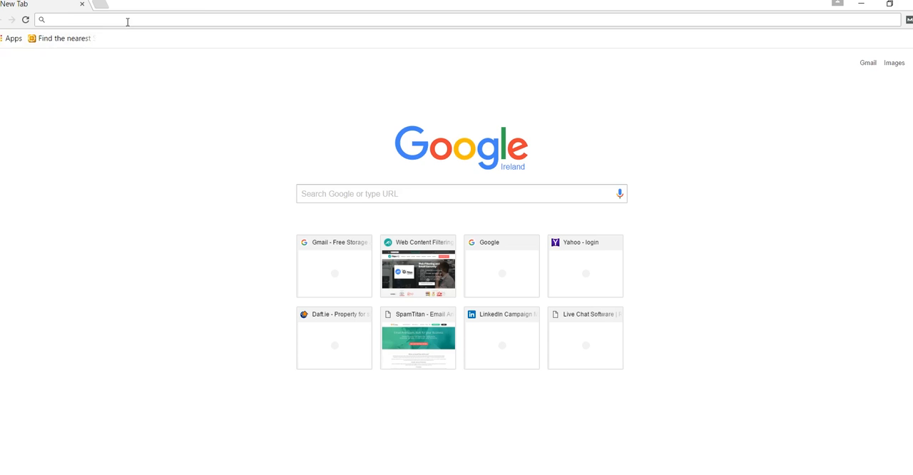
pyautogui.write('budweiser.com')
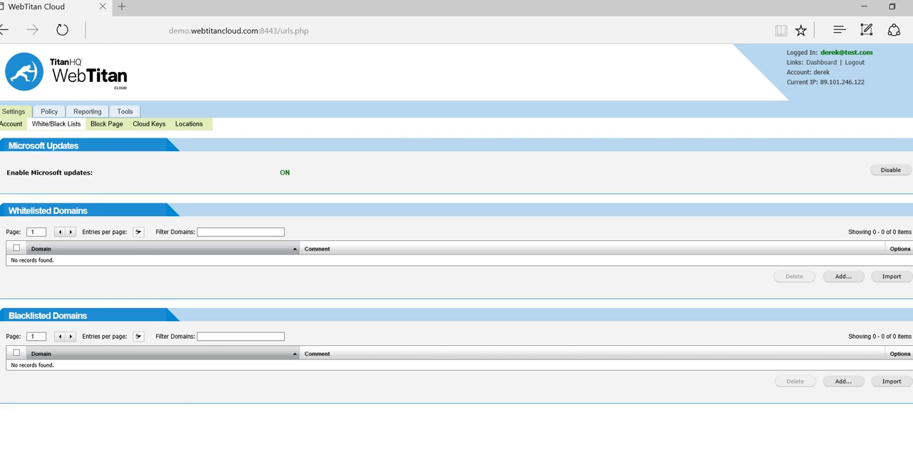
pyautogui.moveTo(105, 126)
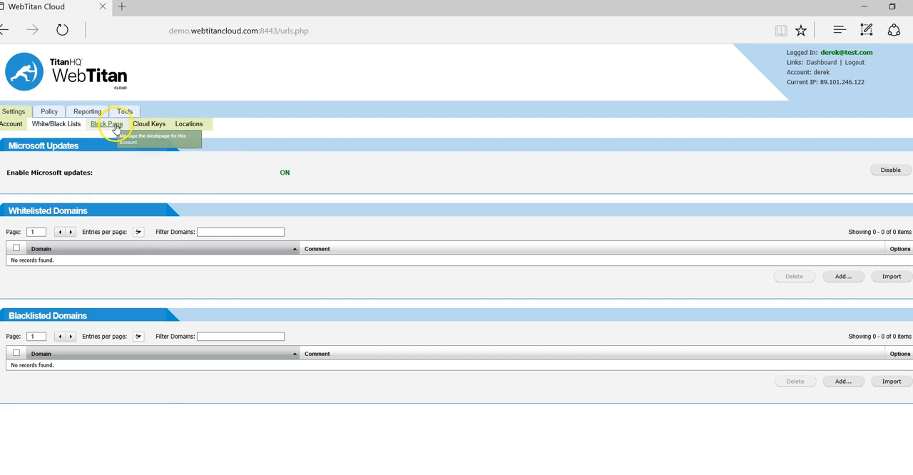
# - Review the Block Page access-denied message, then go to the dashboard
pyautogui.click(106, 122)
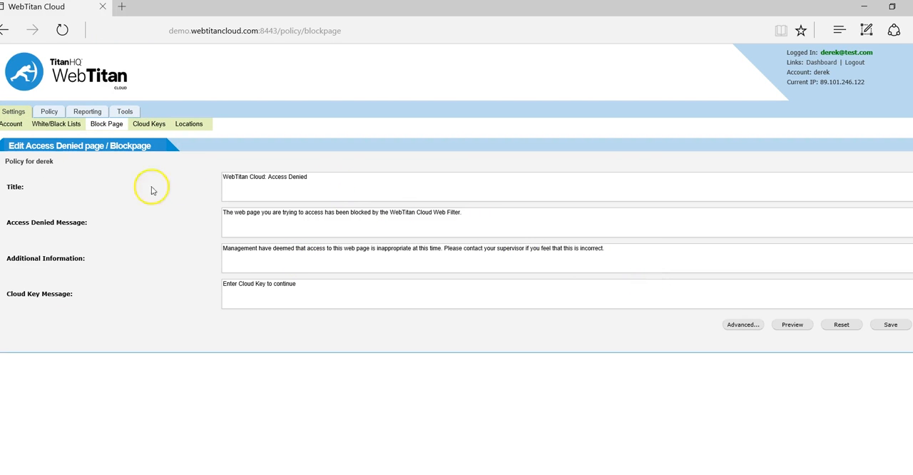
pyautogui.moveTo(822, 62)
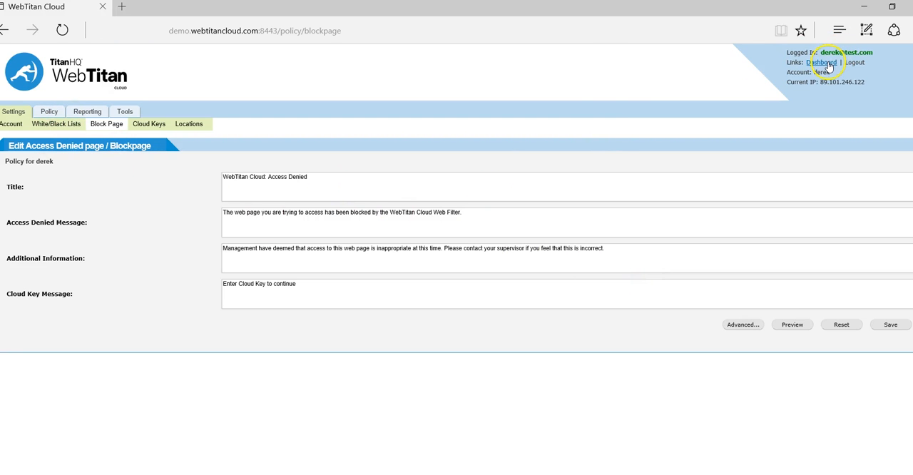
pyautogui.click(823, 63)
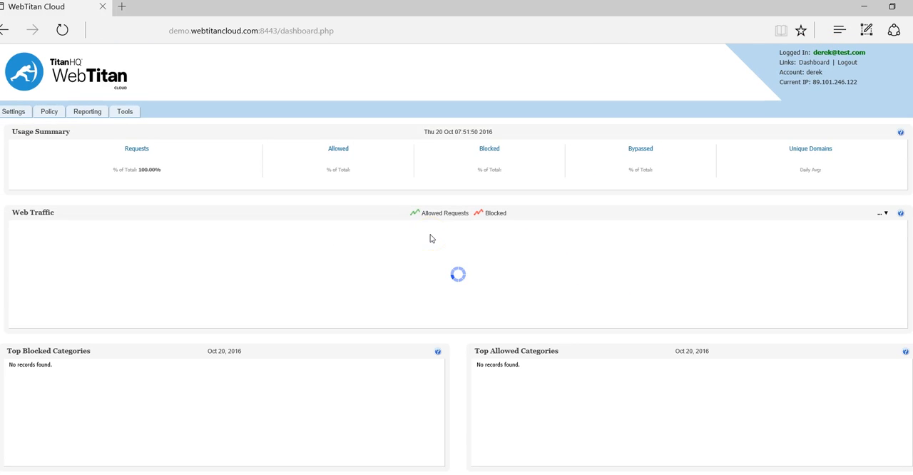
# - Show today's dashboard stats: 18 requests, 1 blocked, Alcohol top blocked category, budweiser.com blocked
pyautogui.click(105, 122)
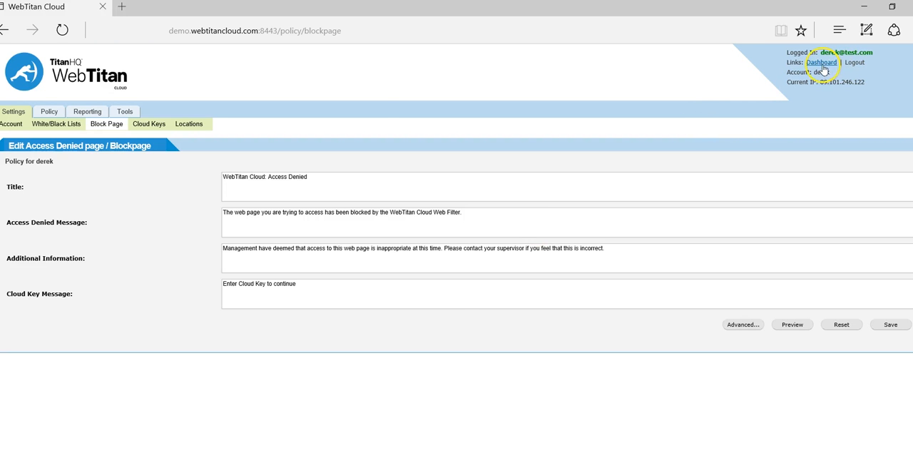
pyautogui.click(825, 63)
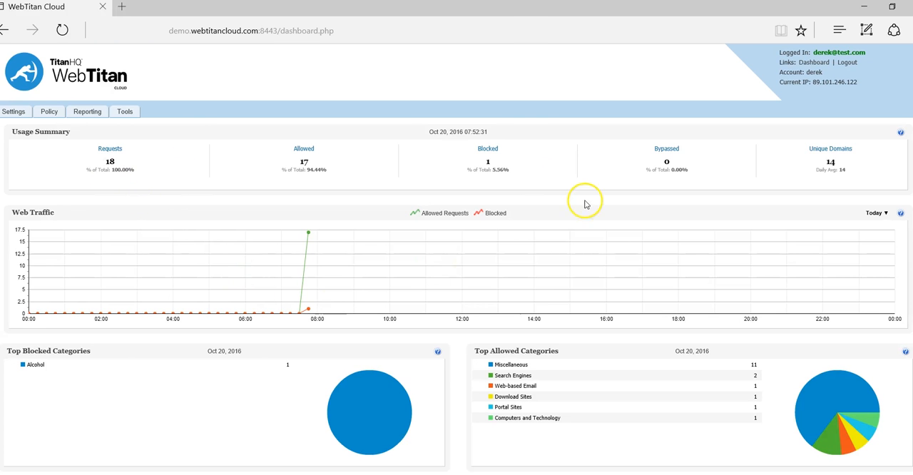
pyautogui.scroll(-3)
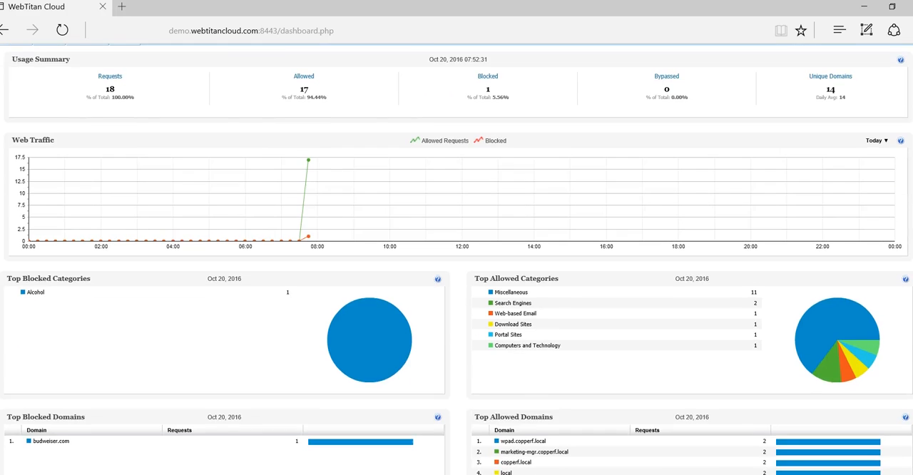
pyautogui.scroll(-3)
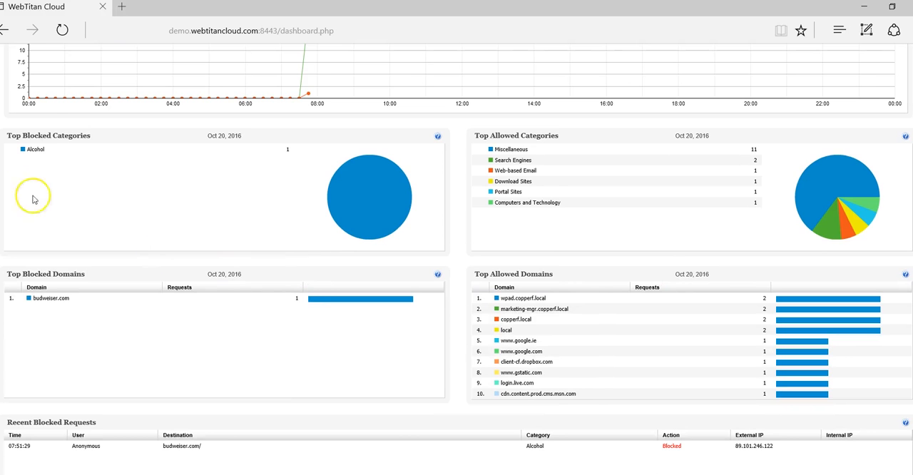
pyautogui.moveTo(807, 371)
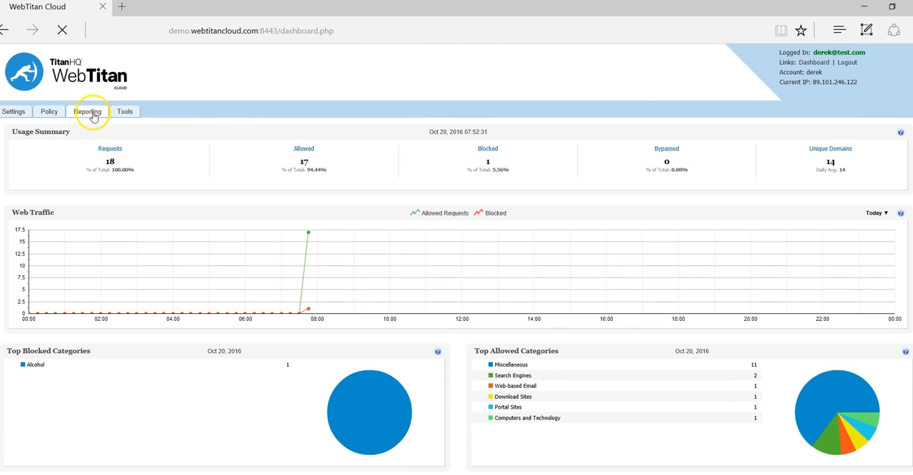
# - Show the Reporting History listing budweiser.com as Blocked under Alcohol
pyautogui.click(87, 112)
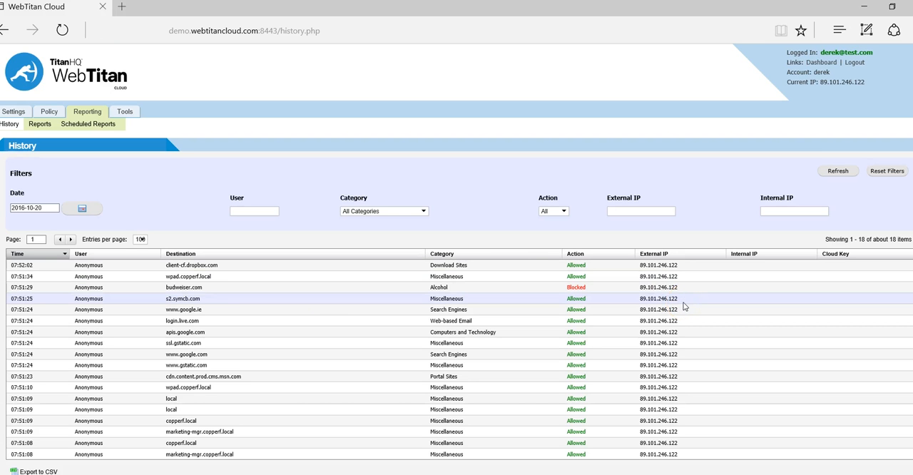
pyautogui.moveTo(431, 288)
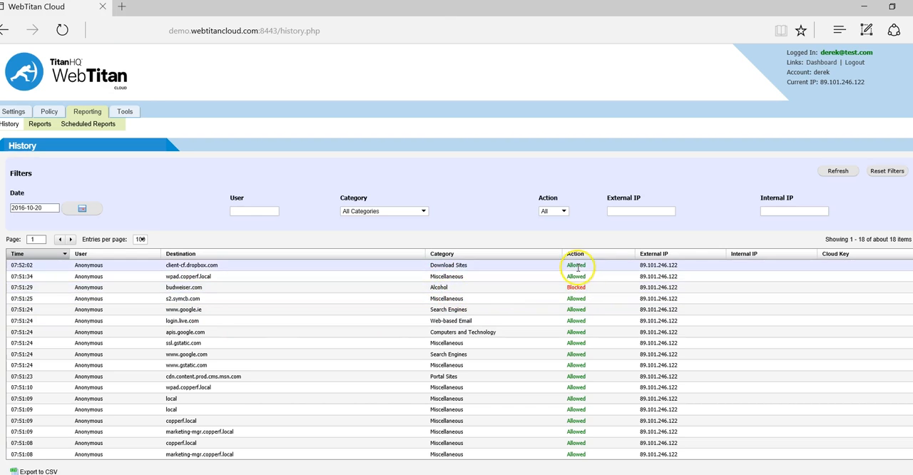
pyautogui.moveTo(434, 288)
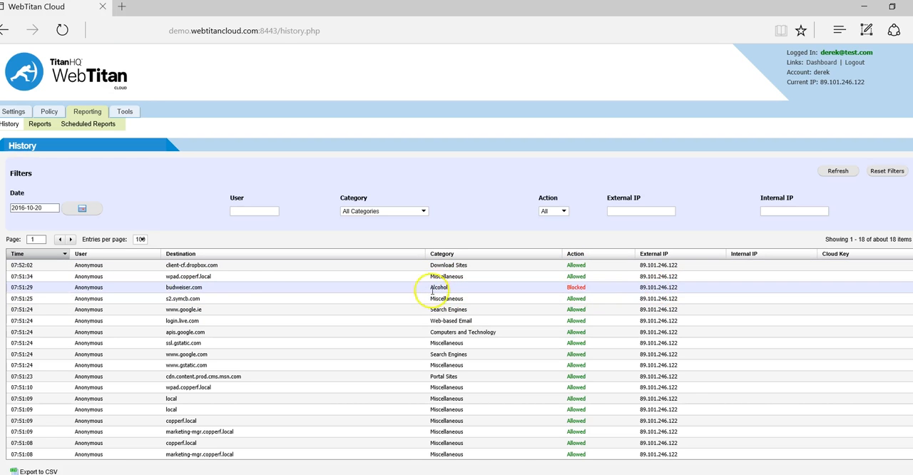